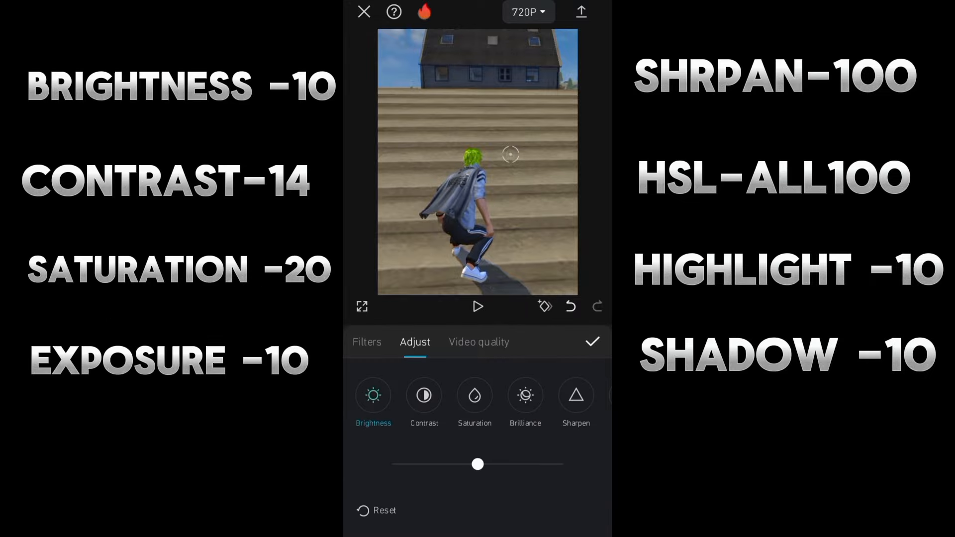
- Drag the clip's brightness up to 10, then move on to the contrast adjustment
{"action": "left_click_drag", "start_coordinate": [478, 464], "coordinate": [494, 464]}
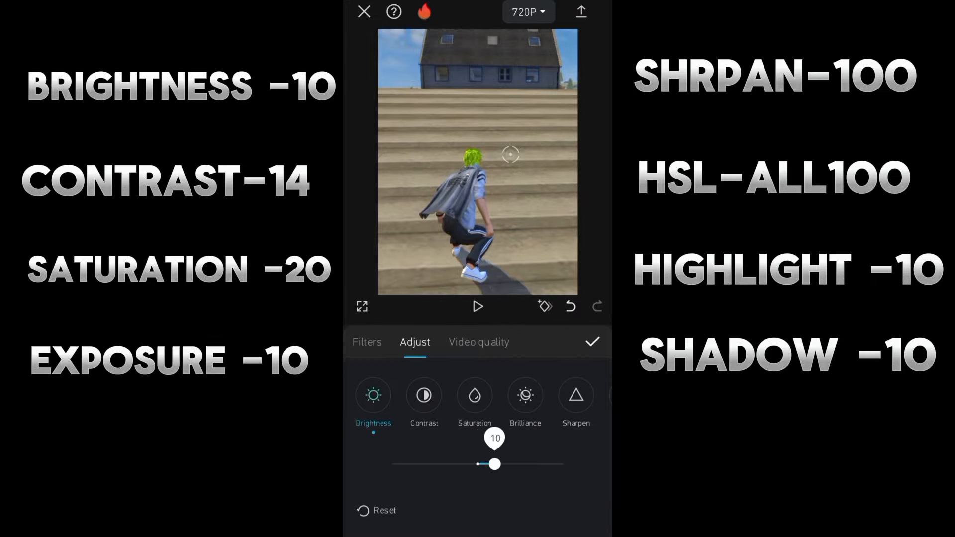
{"action": "left_click", "coordinate": [475, 395]}
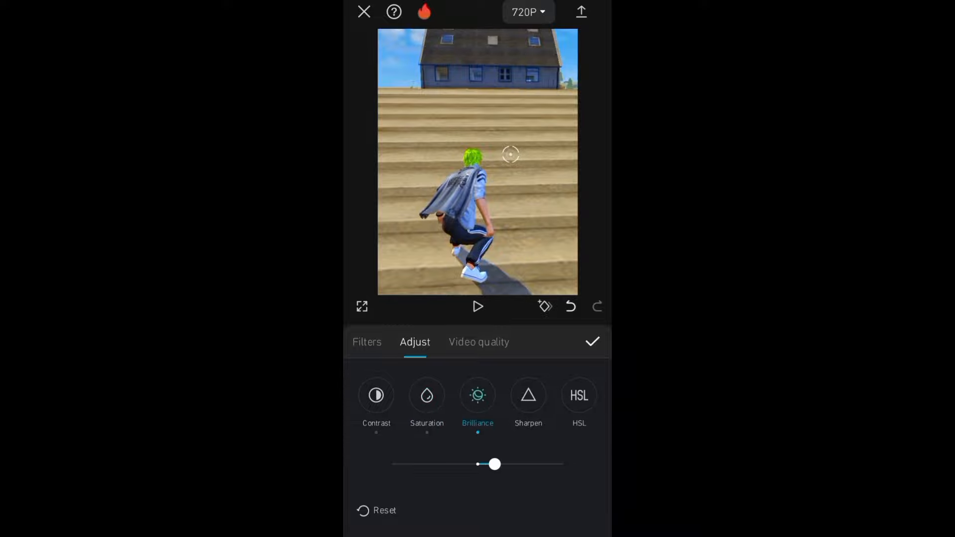
- Boost orange and yellow HSL saturation, adjust highlights, shadows and warmth, then apply and open export settings
{"action": "left_click", "coordinate": [578, 395]}
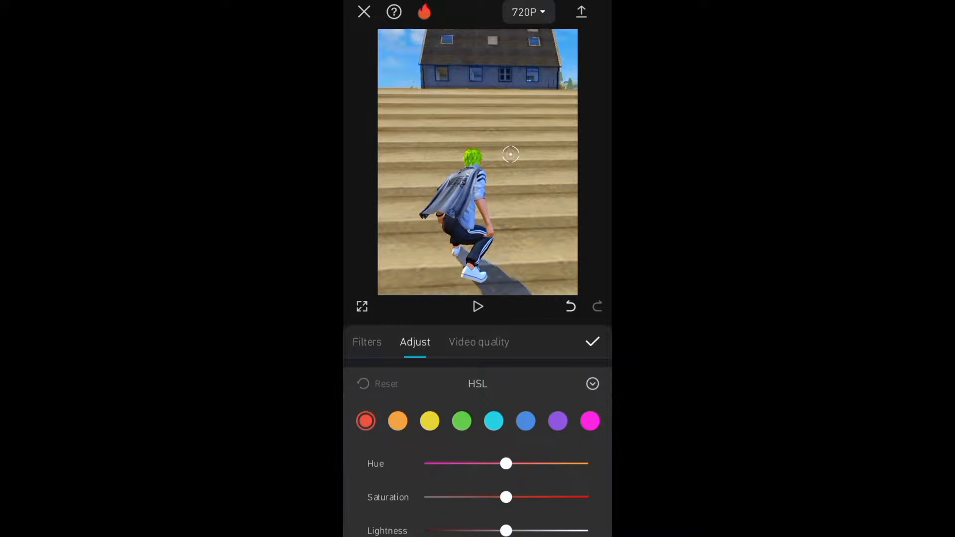
{"action": "left_click", "coordinate": [397, 399]}
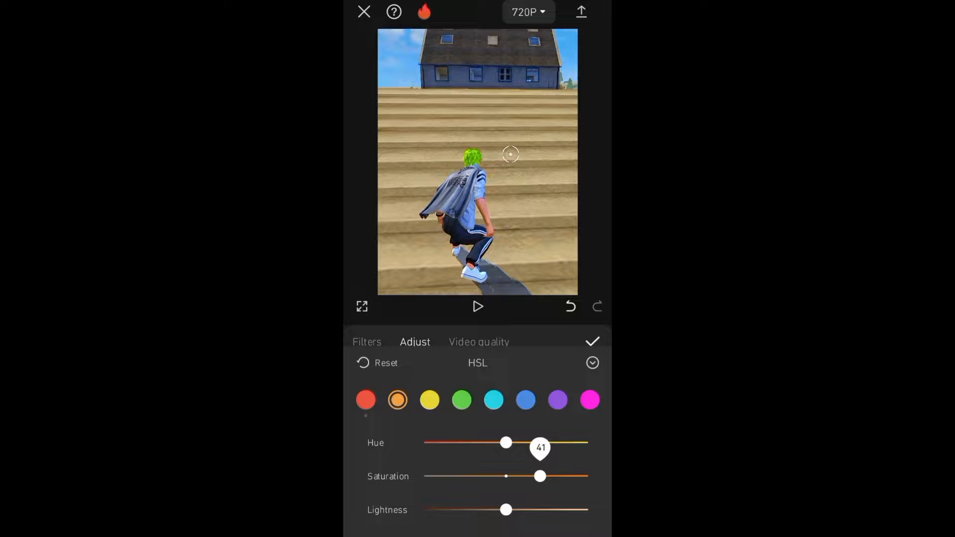
{"action": "left_click", "coordinate": [429, 400]}
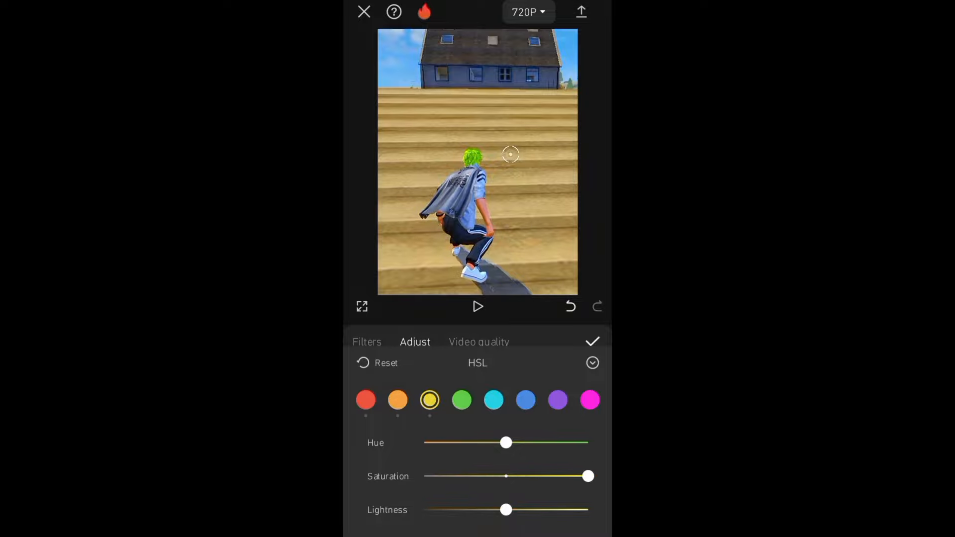
{"action": "left_click", "coordinate": [494, 399]}
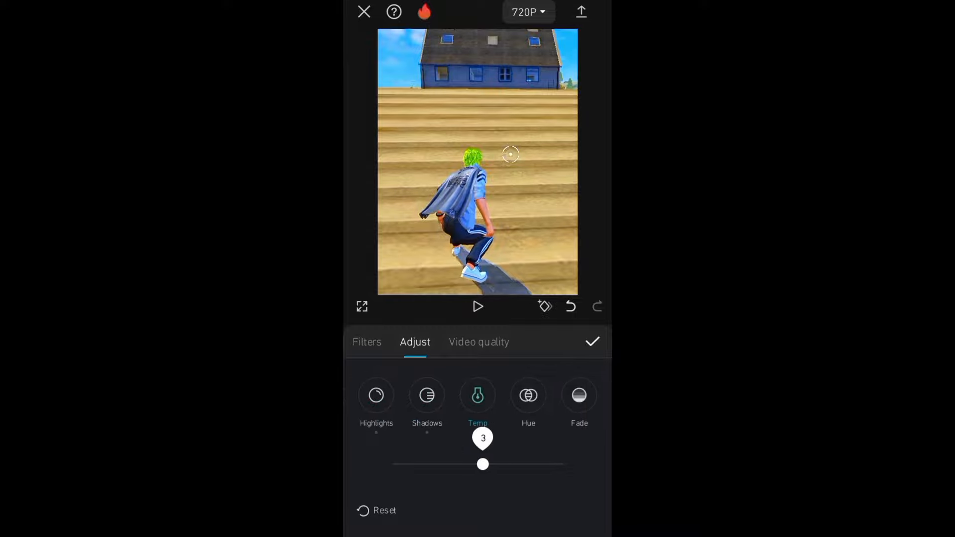
{"action": "left_click", "coordinate": [591, 341]}
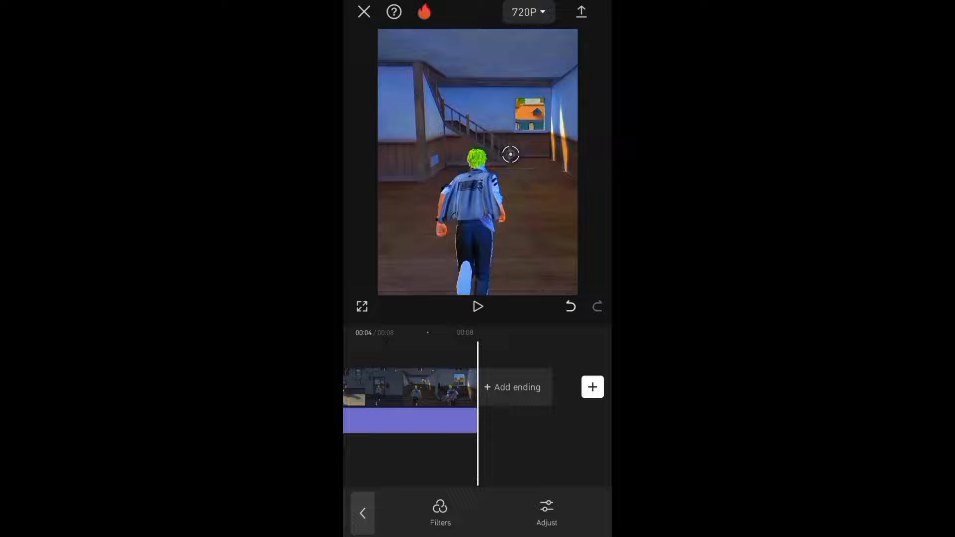
{"action": "left_click", "coordinate": [527, 11]}
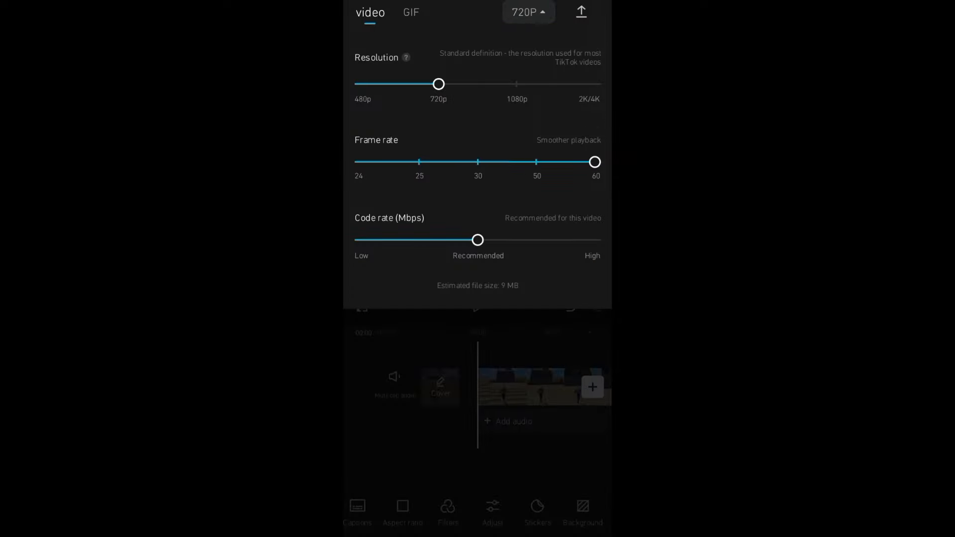
- Raise export resolution to 1080p at 60 fps and start exporting the graded video
{"action": "left_click_drag", "start_coordinate": [438, 84], "coordinate": [516, 80]}
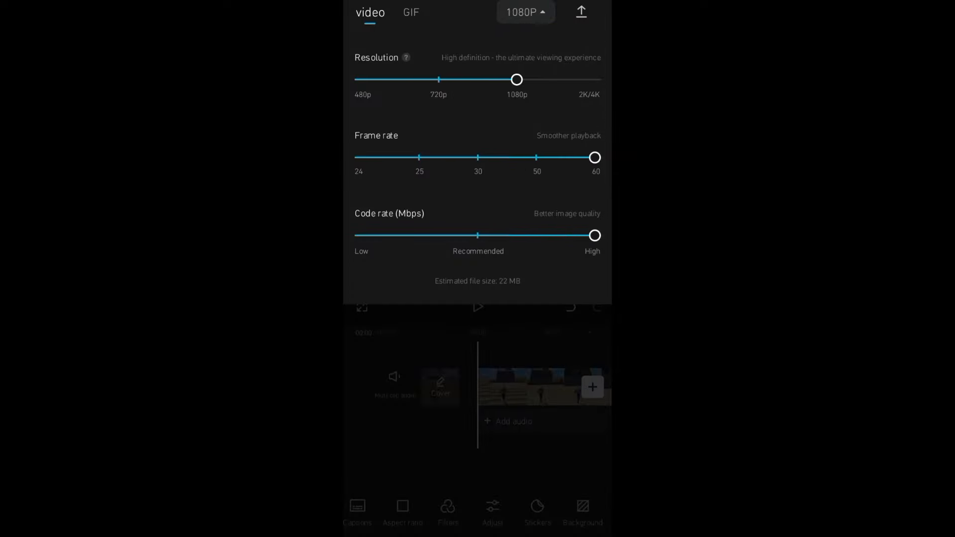
{"action": "left_click", "coordinate": [580, 11]}
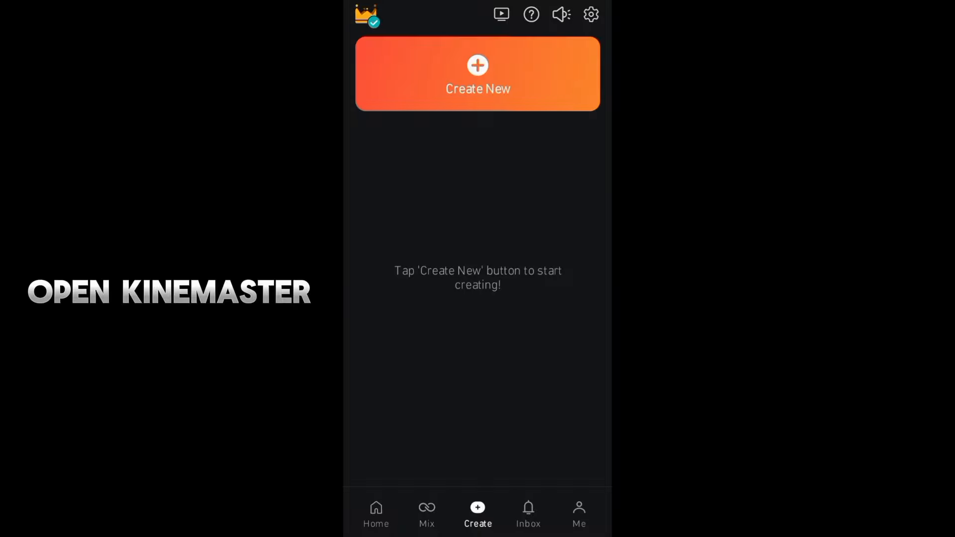
- Create a new 16:9 KineMaster project for the gameplay clip
{"action": "left_click", "coordinate": [478, 73]}
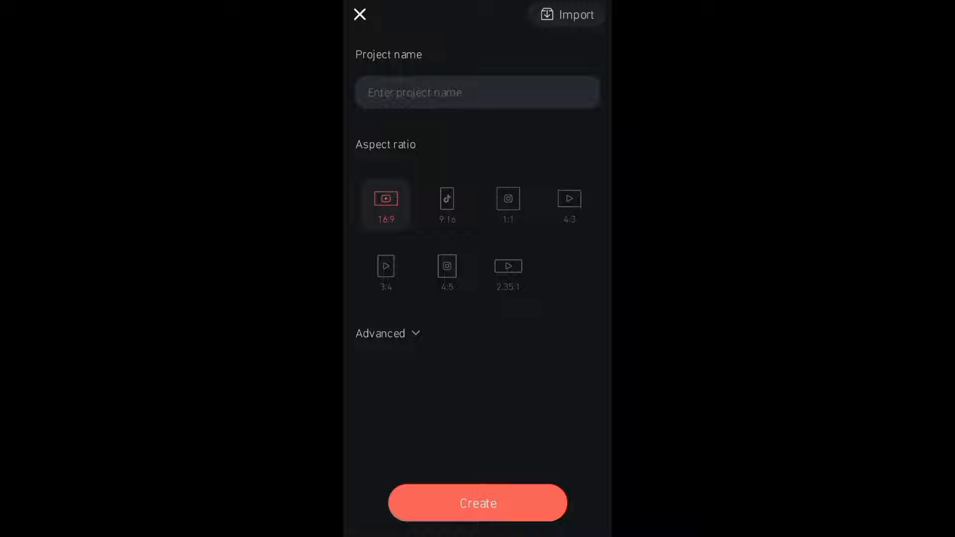
{"action": "left_click", "coordinate": [477, 502]}
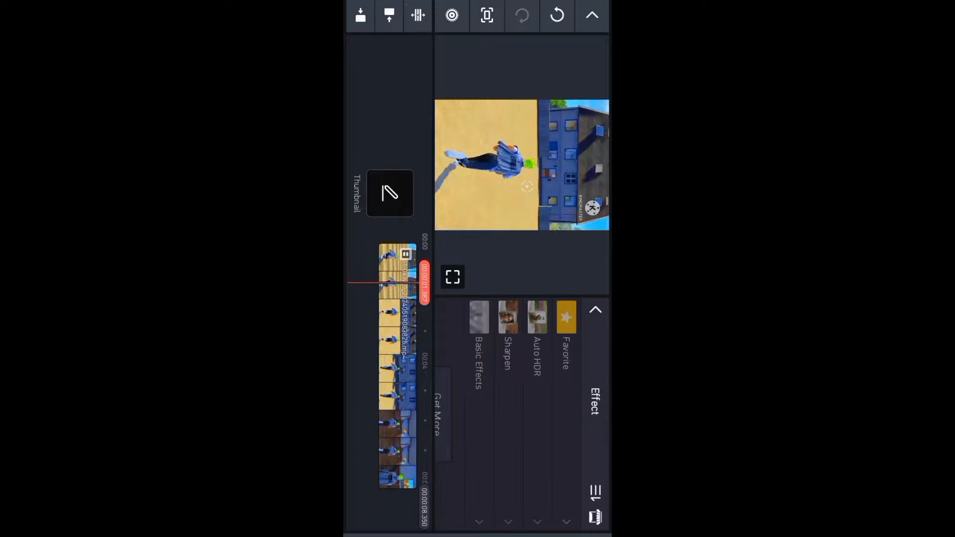
- Lay a Sharpen effect over the clip and open the 1080p, 60 fps save options
{"action": "left_click", "coordinate": [508, 317]}
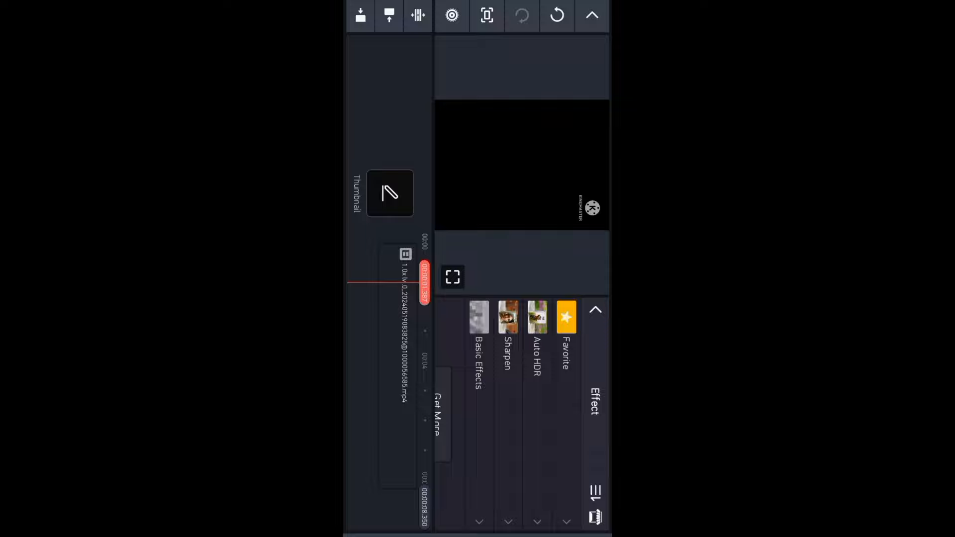
{"action": "left_click", "coordinate": [508, 318]}
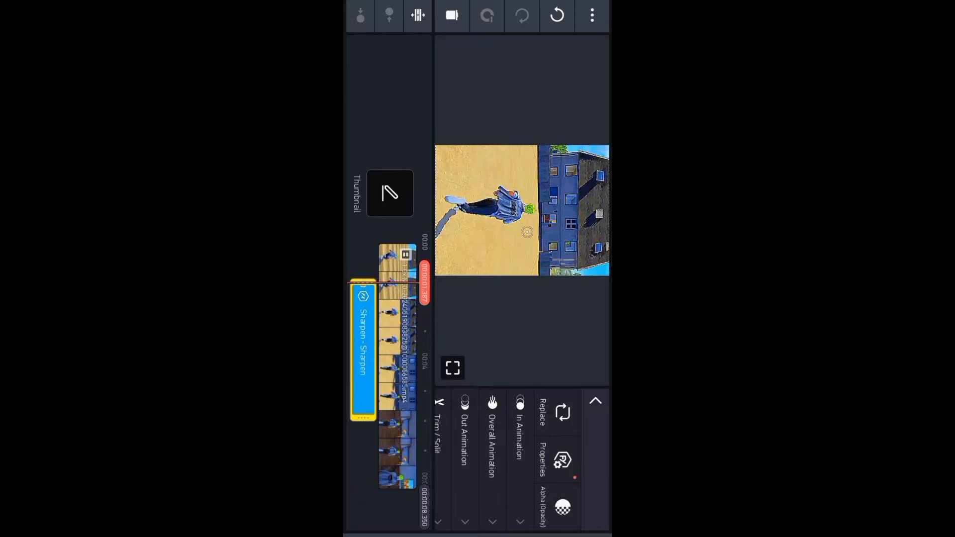
{"action": "left_click", "coordinate": [562, 507]}
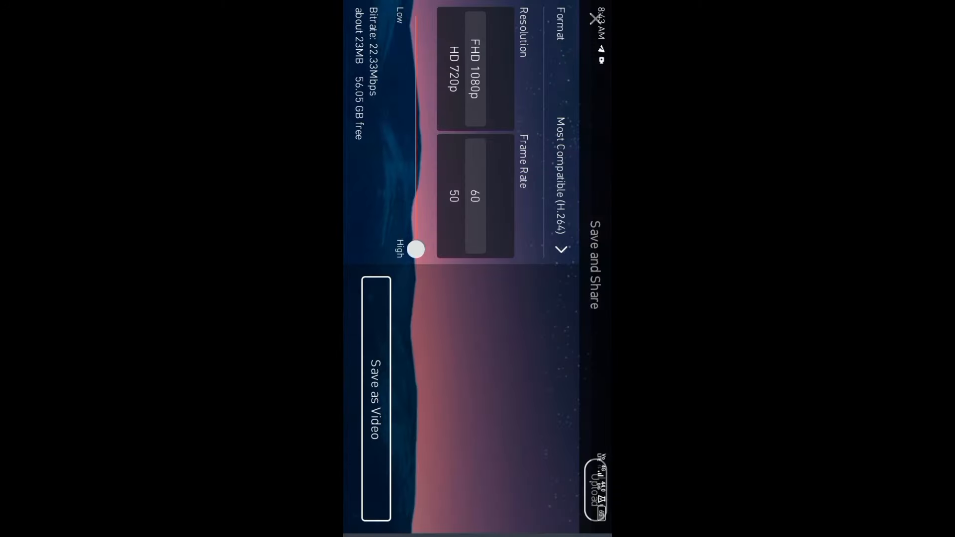
- Save the sharpened KineMaster project as a 1080p 60 fps video
{"action": "left_click", "coordinate": [376, 401]}
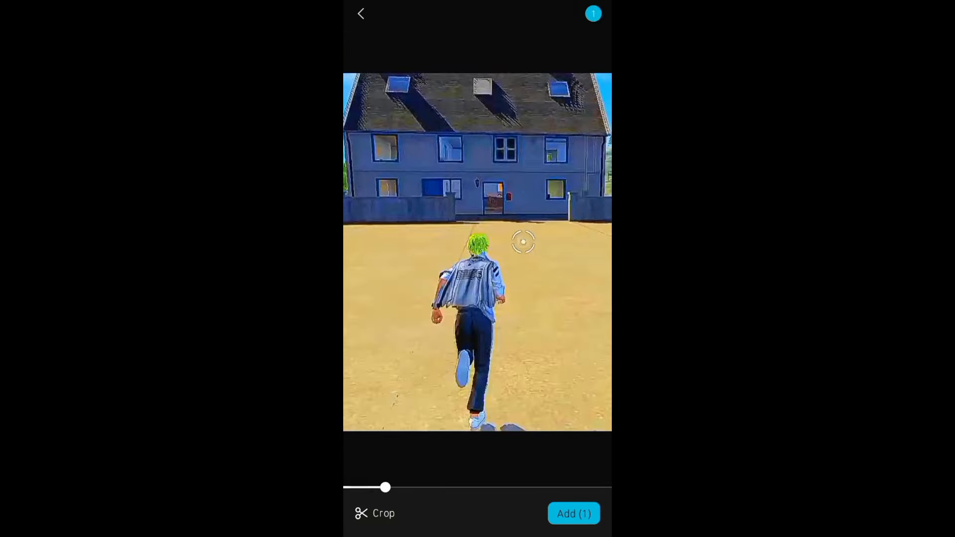
- Add the sharpened clip to a new CapCut project, apply extra sharpening, and export it
{"action": "left_click", "coordinate": [573, 514]}
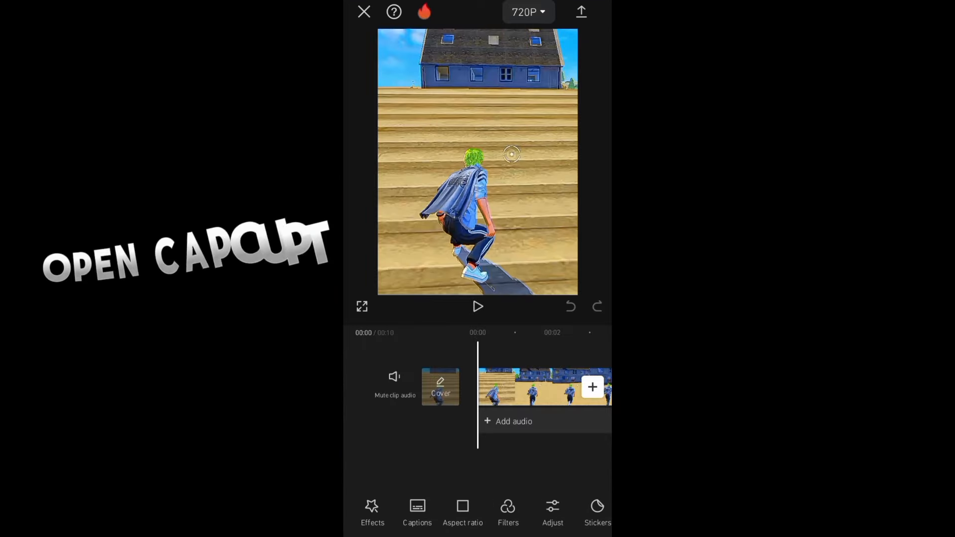
{"action": "left_click", "coordinate": [552, 512]}
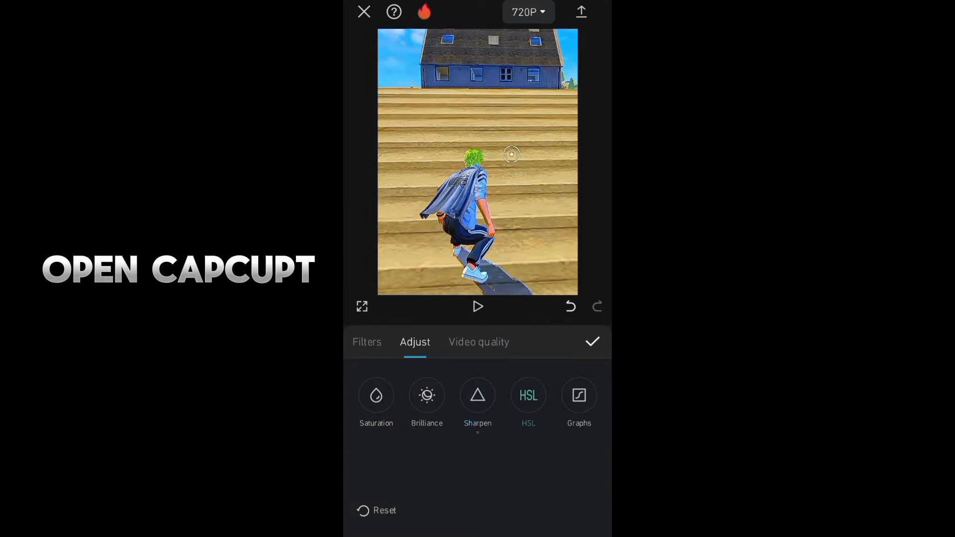
{"action": "left_click", "coordinate": [581, 11]}
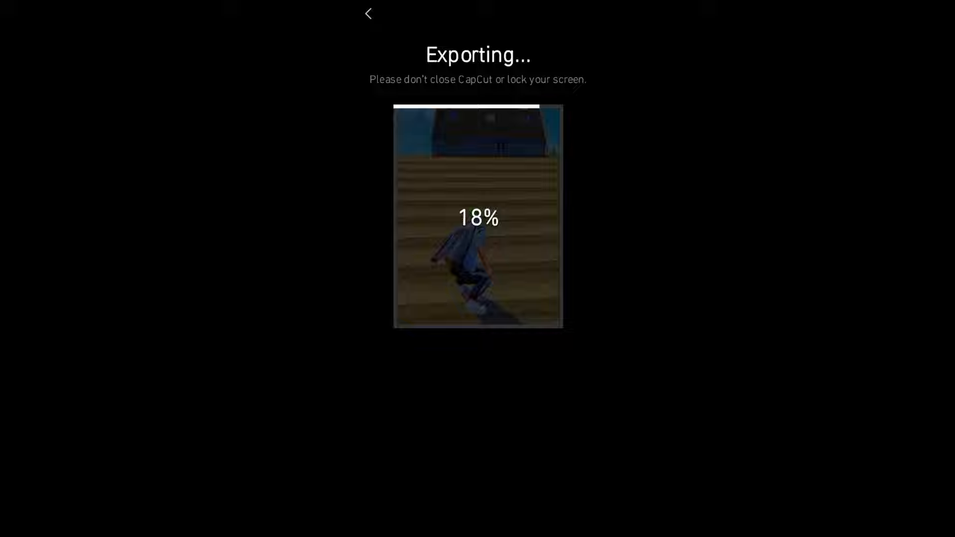